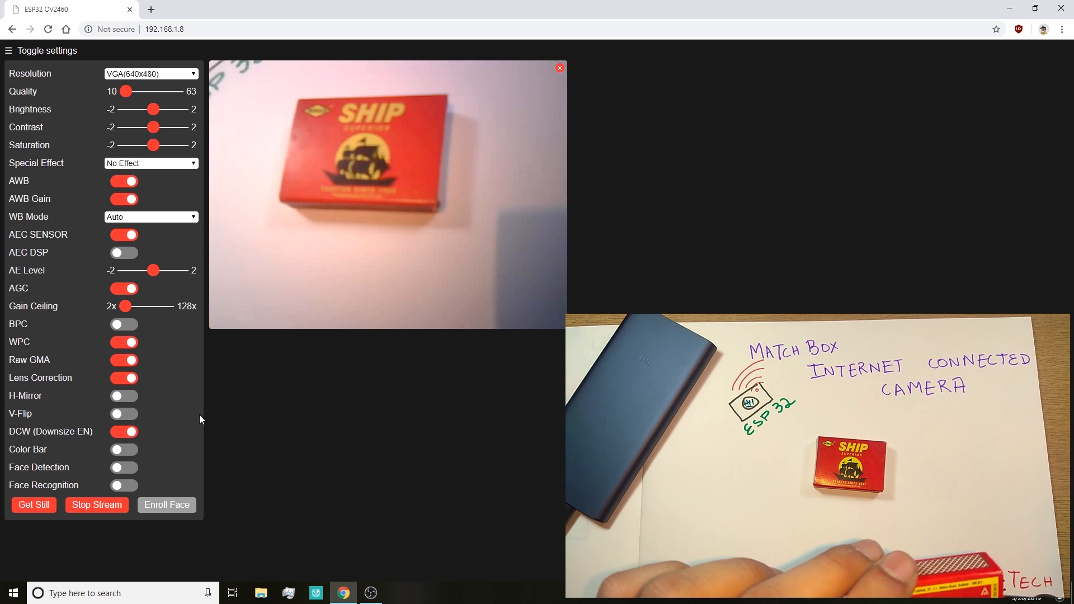
- Stop the live stream and capture a full-size still at UXGA(1600x1200)
click(150, 74)
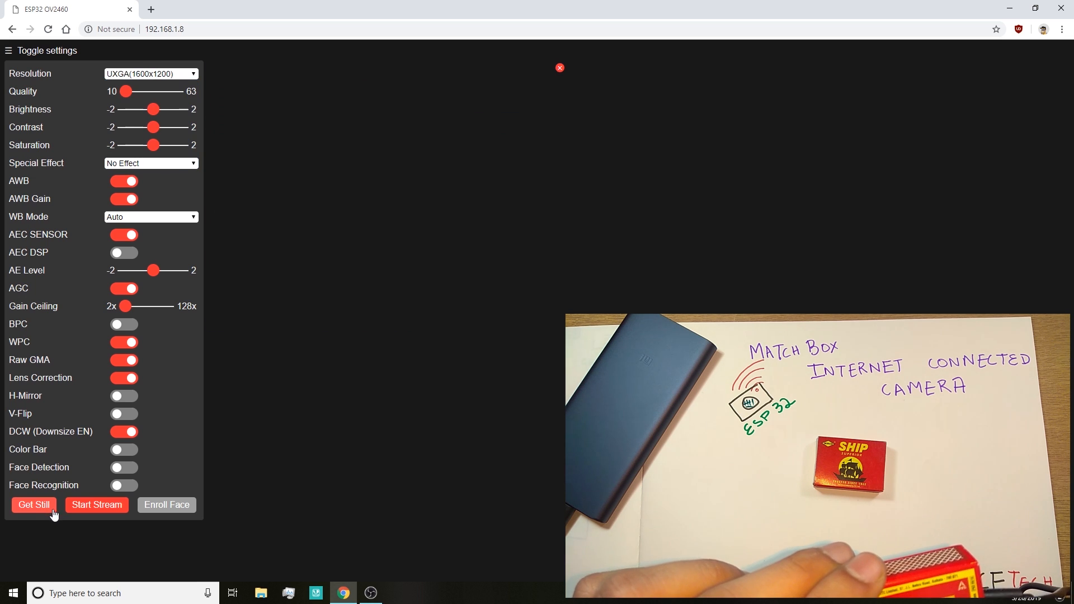
click(33, 505)
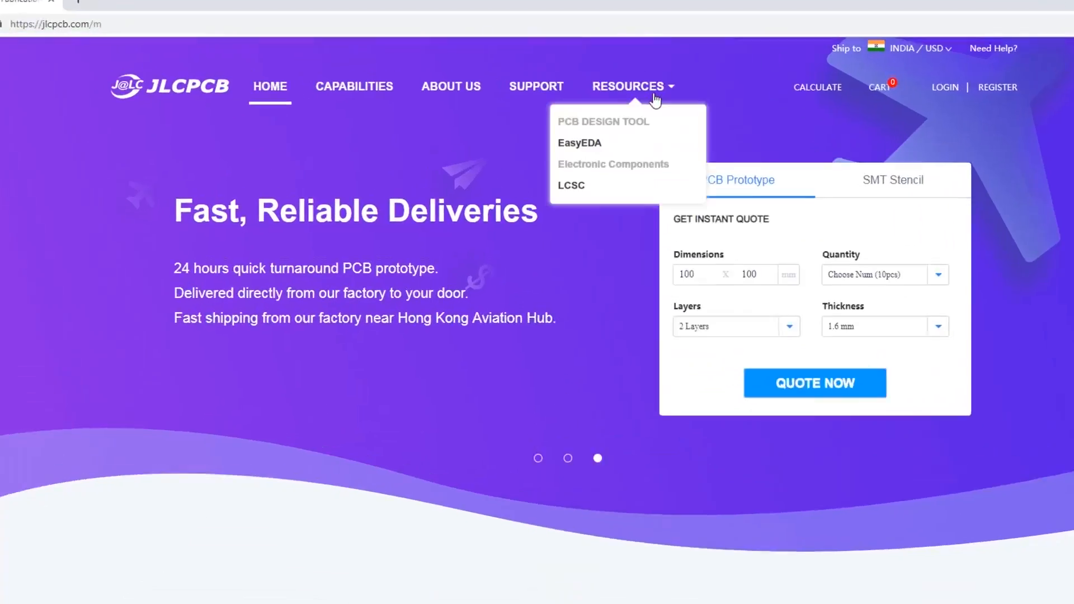
- Start a JLCPCB PCB prototype quote for the uploaded 2-layer 72x43mm Gerber at $2.00
click(580, 144)
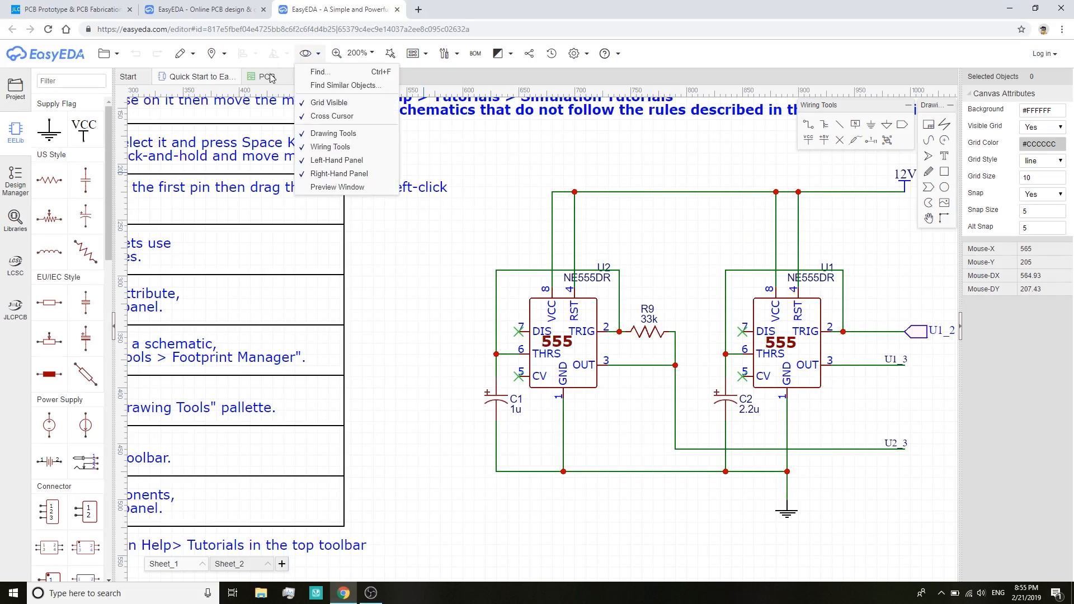
click(264, 77)
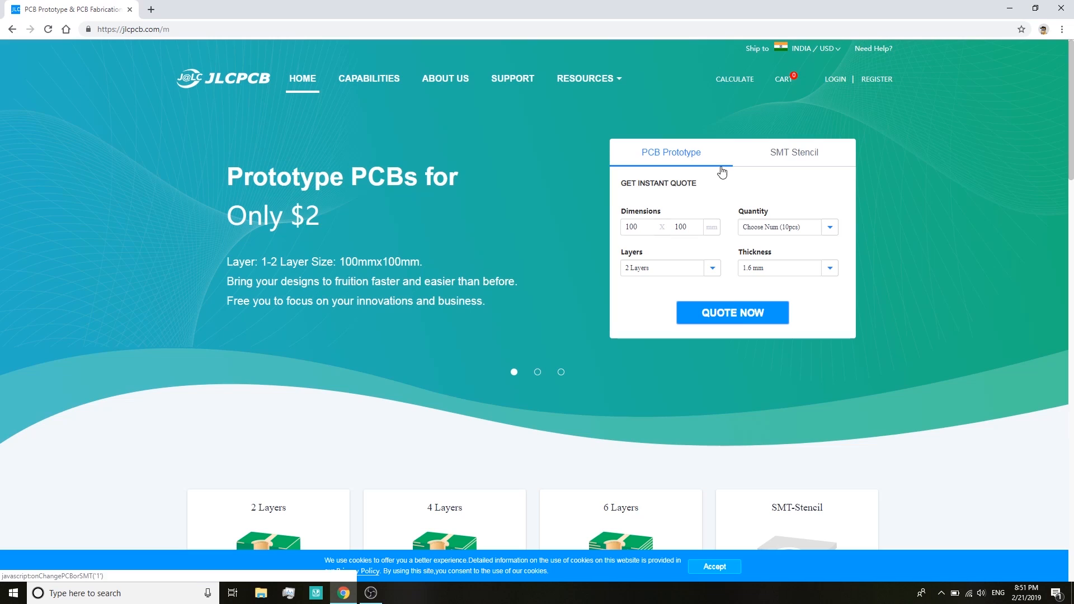
click(732, 313)
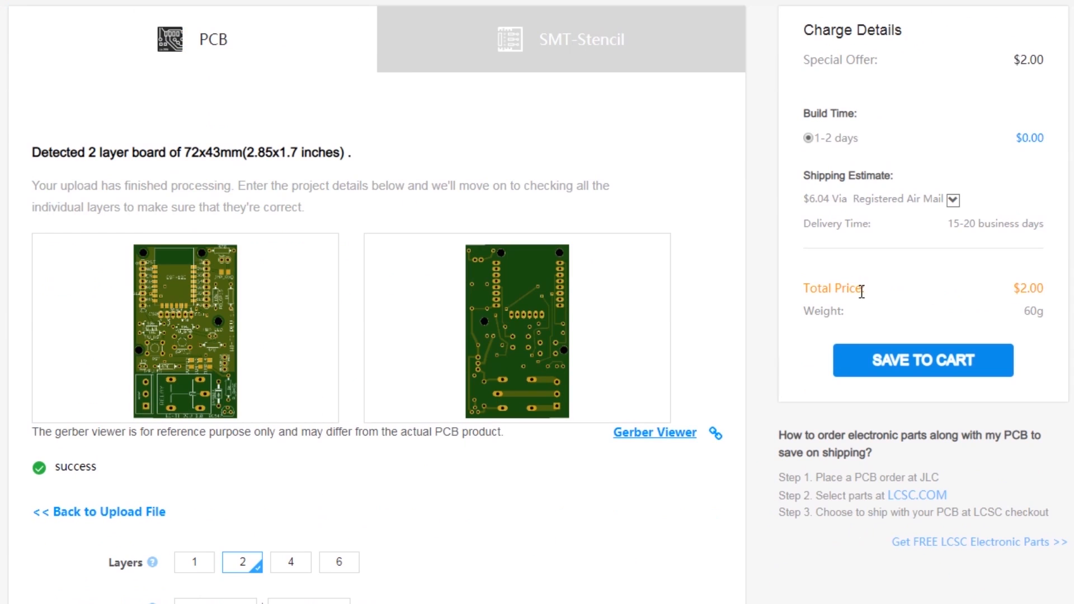
mouse_move(987, 362)
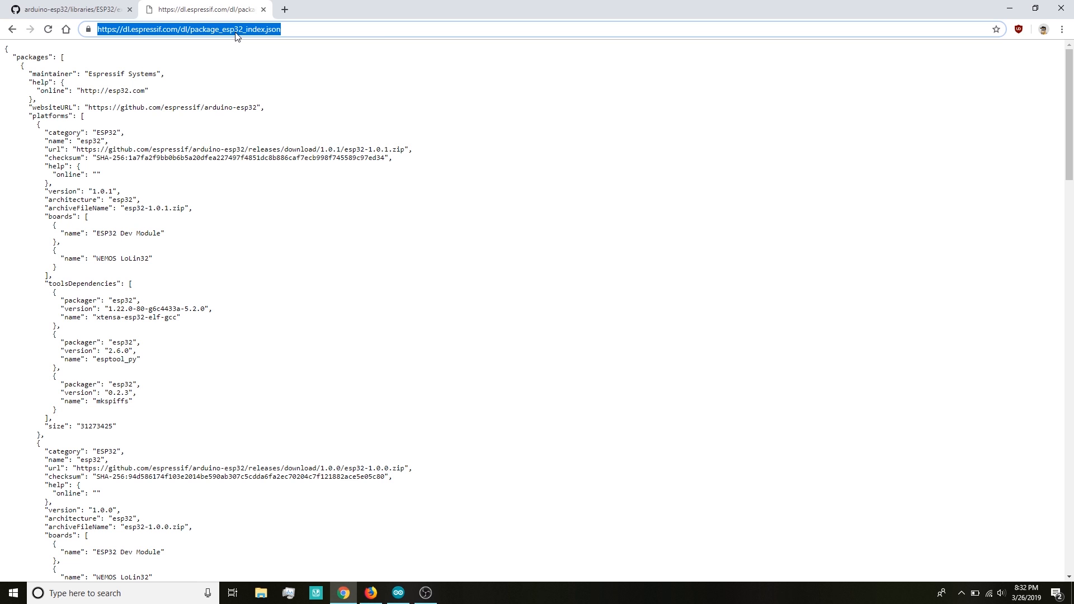
- Add the Espressif package_esp32_index.json URL to Additional Boards Manager URLs and confirm
click(398, 593)
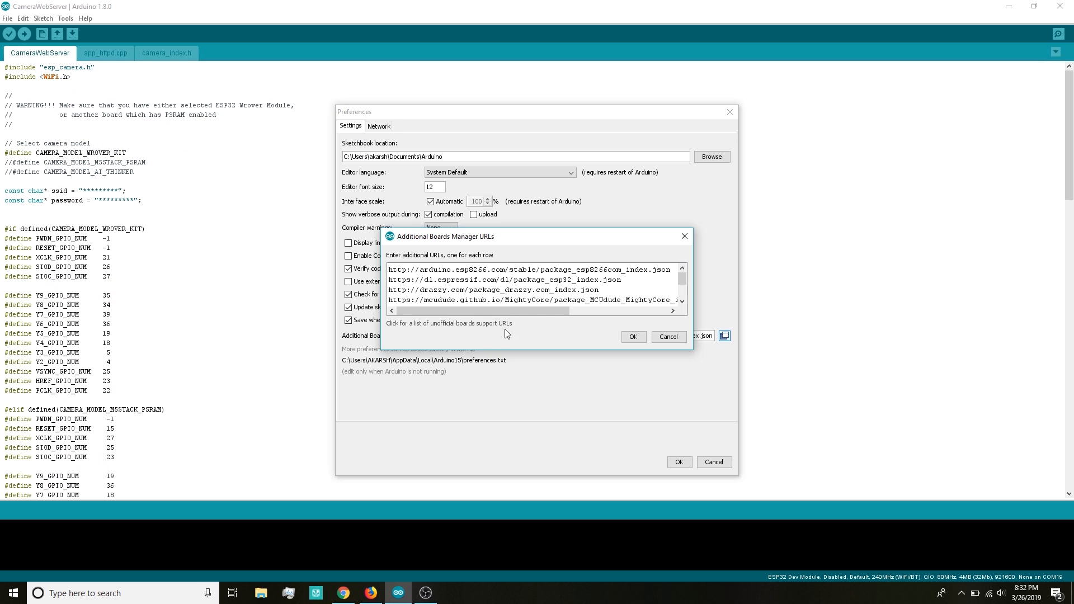
mouse_move(490, 279)
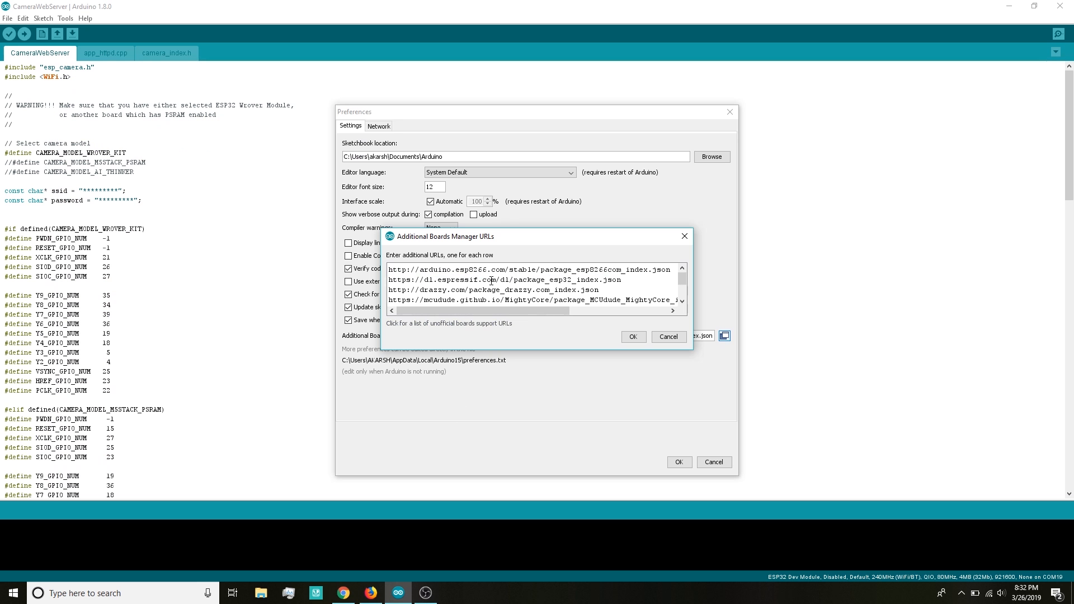
click(633, 337)
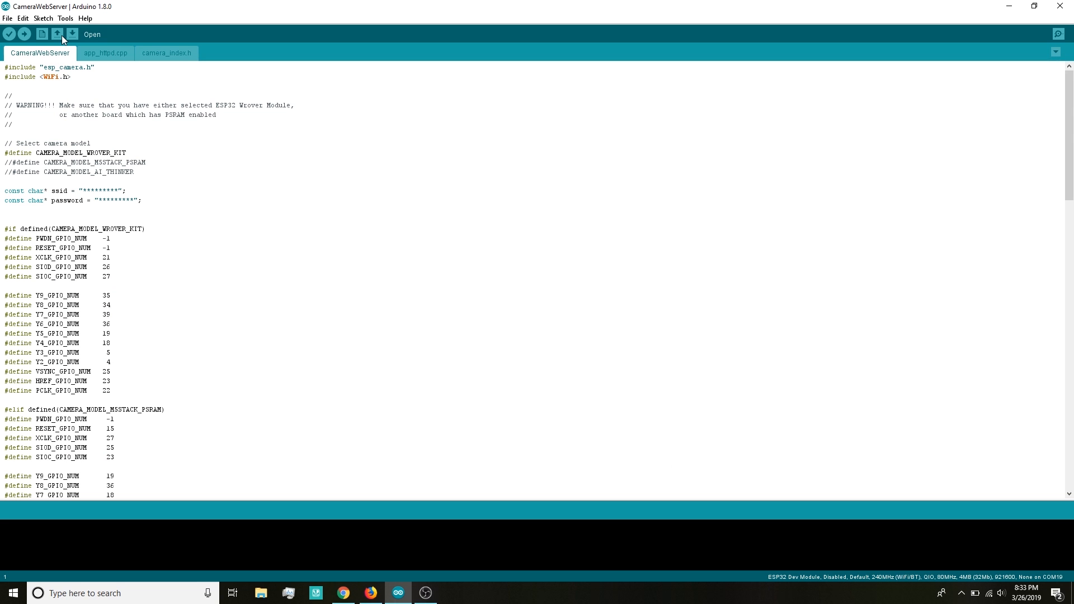
click(80, 17)
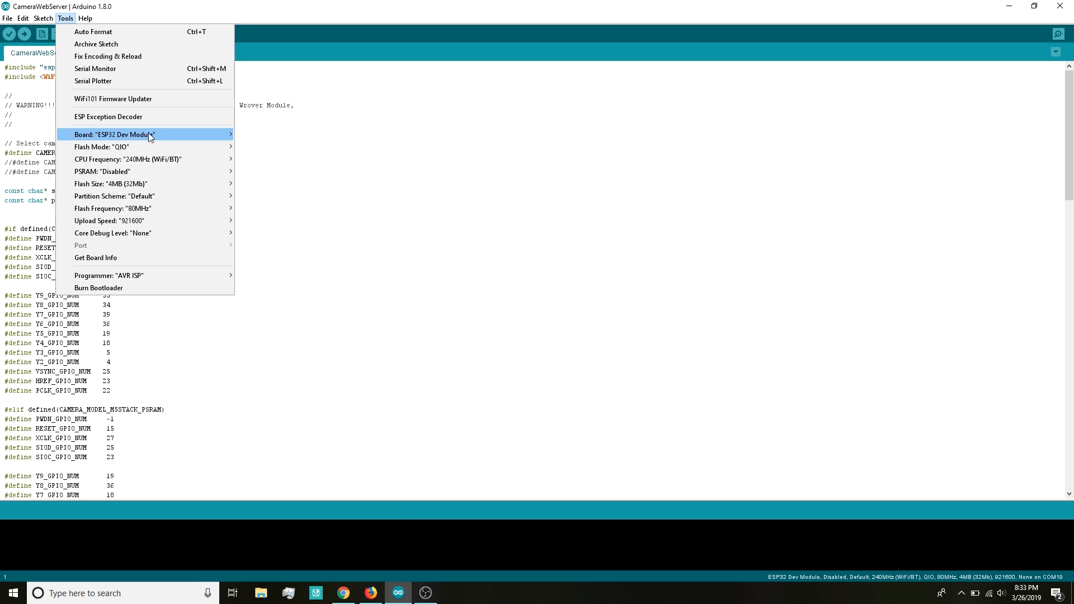
click(129, 134)
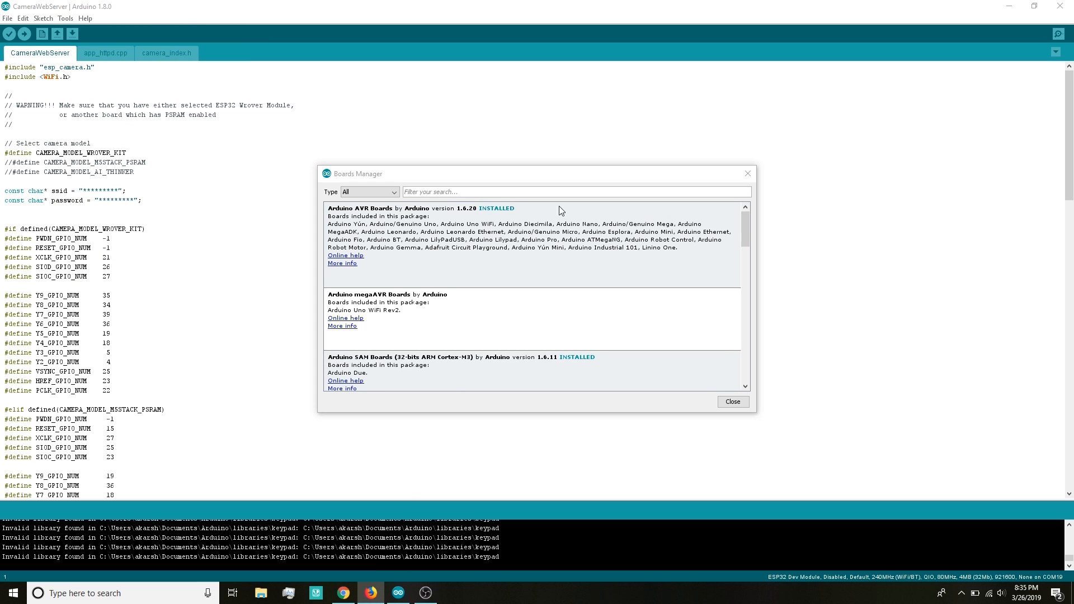
click(549, 192)
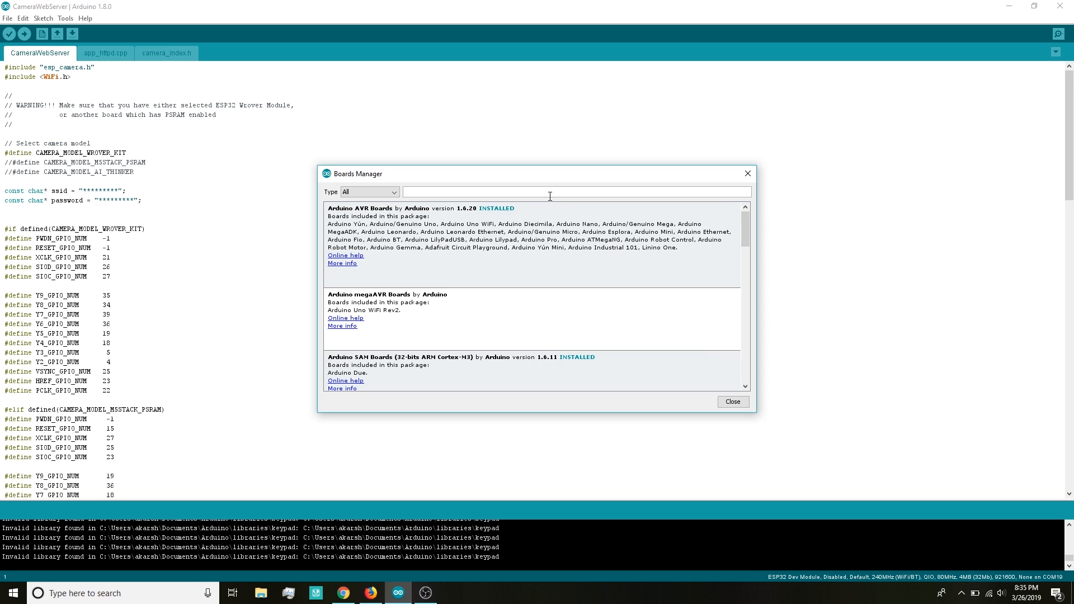
text(esp32)
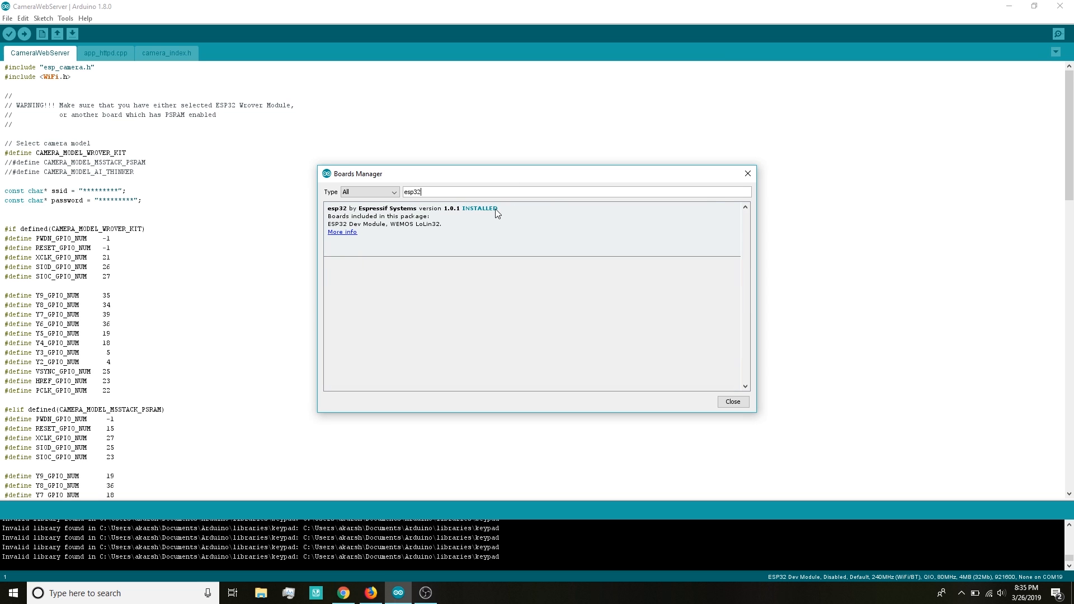
click(733, 401)
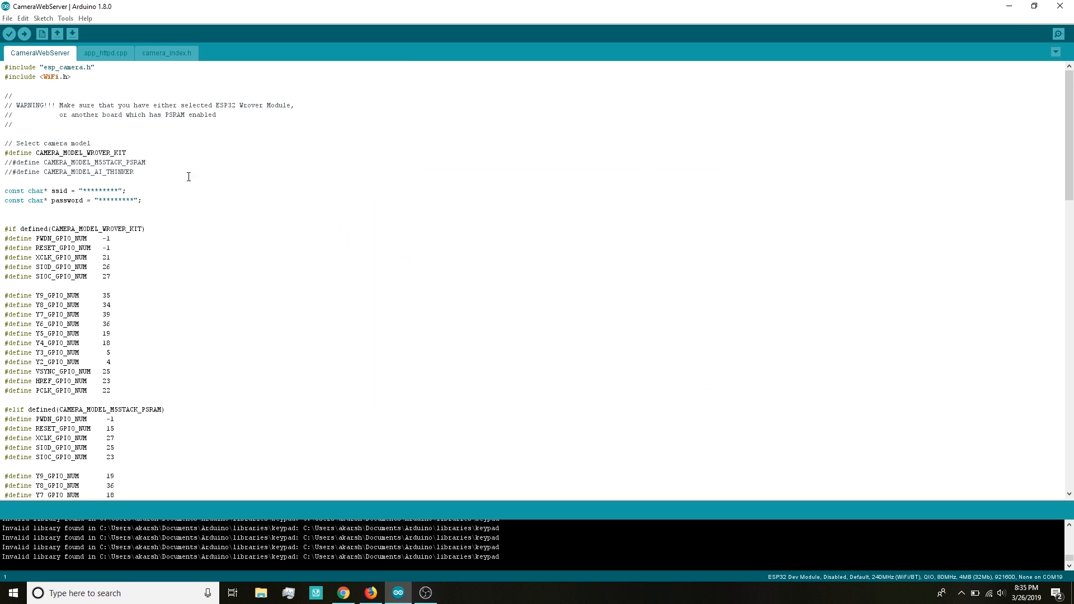
- View CameraWebServer.ino in the arduino-esp32 GitHub repo, then return to the sketch
click(342, 593)
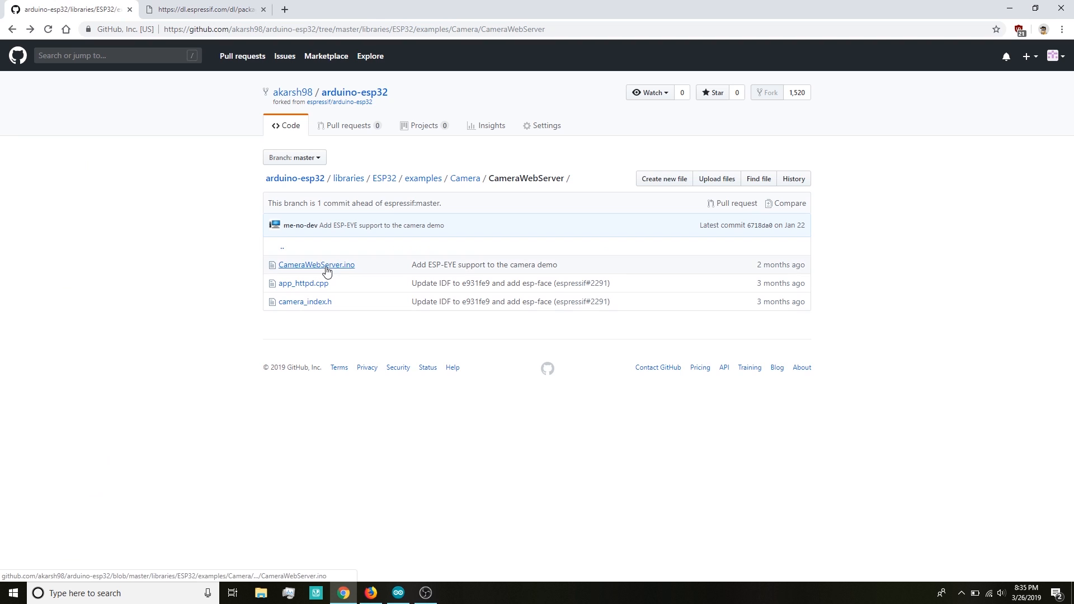
click(316, 264)
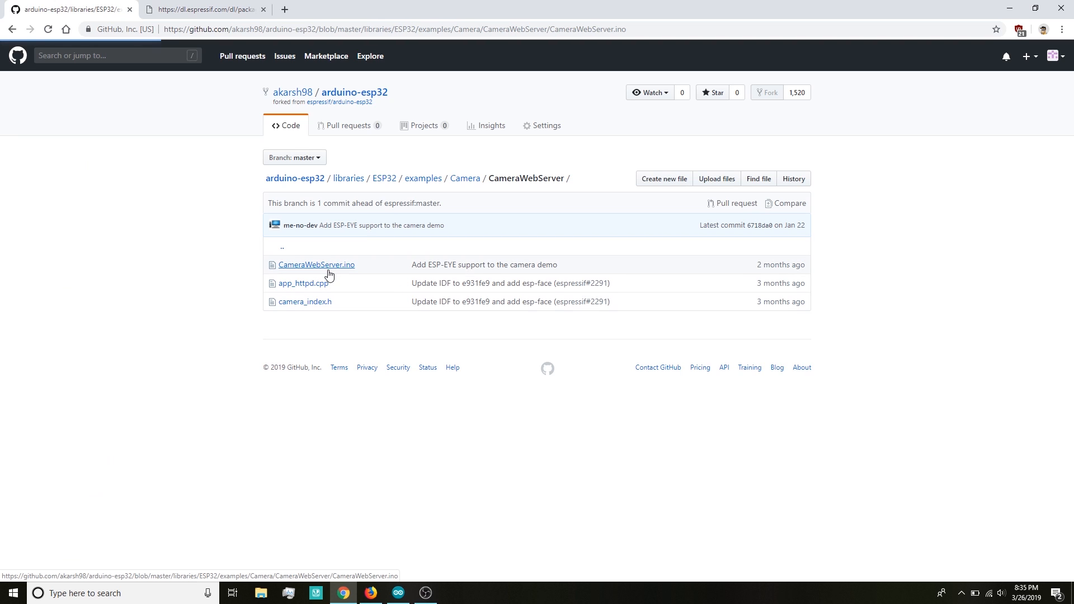
click(315, 264)
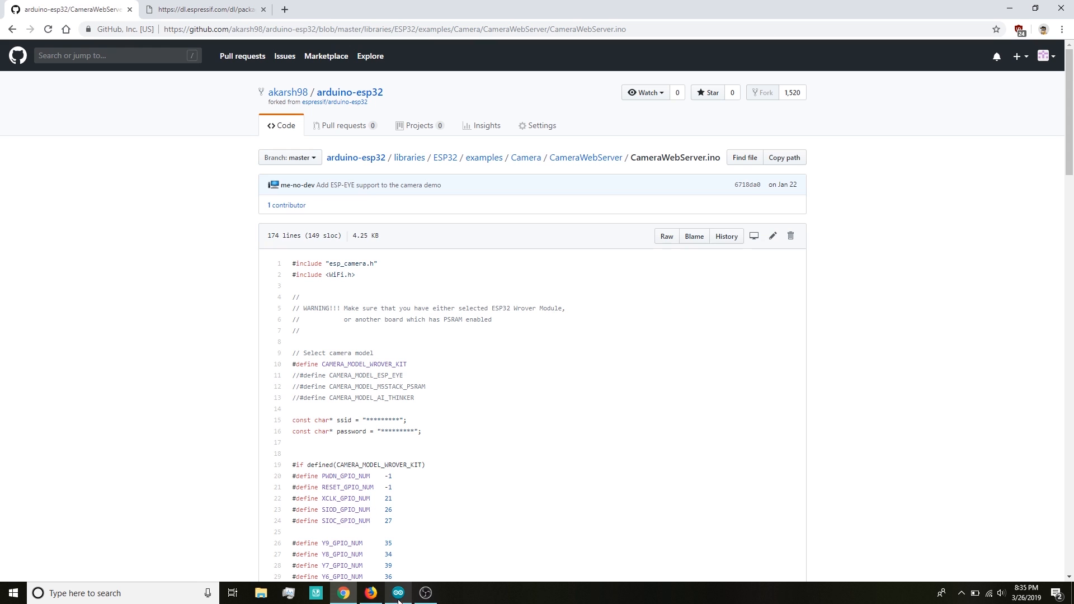
click(398, 593)
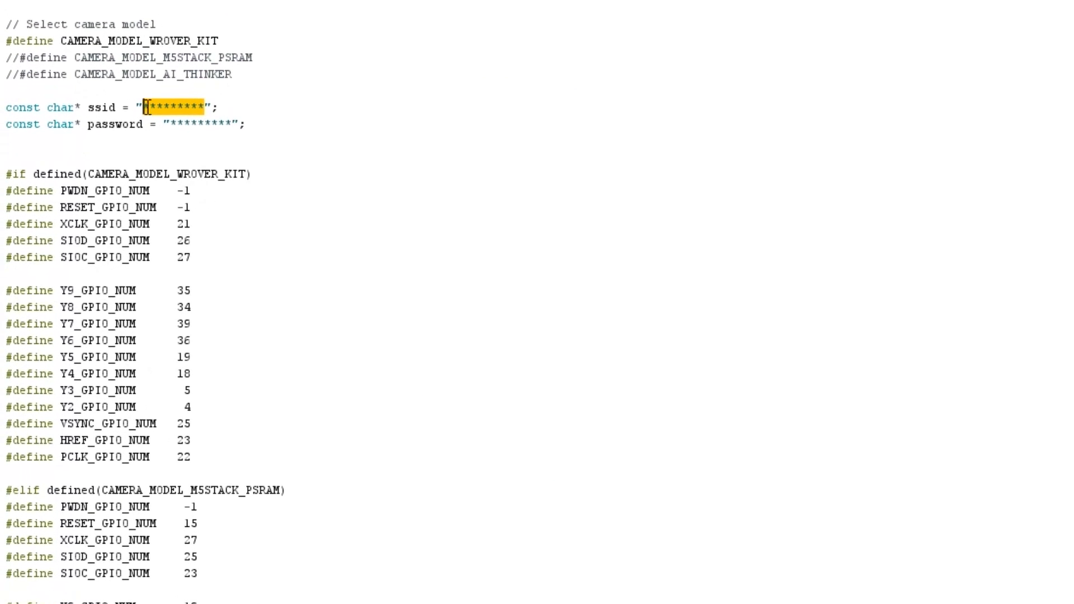
- Replace the sketch's ssid and password placeholders with the Wi-Fi network credentials
text(ssid)
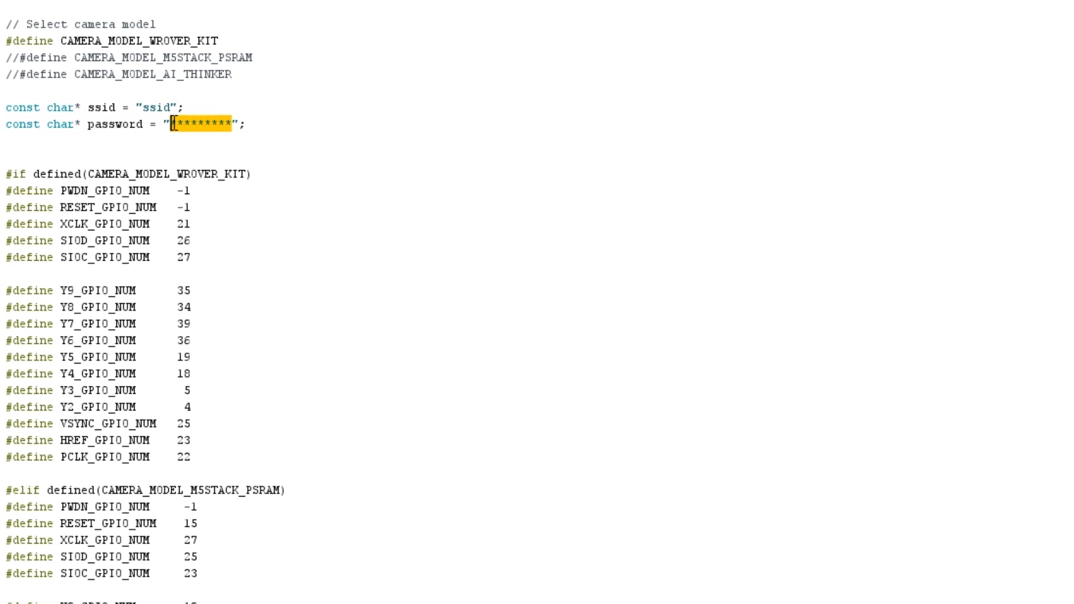
text(pa)
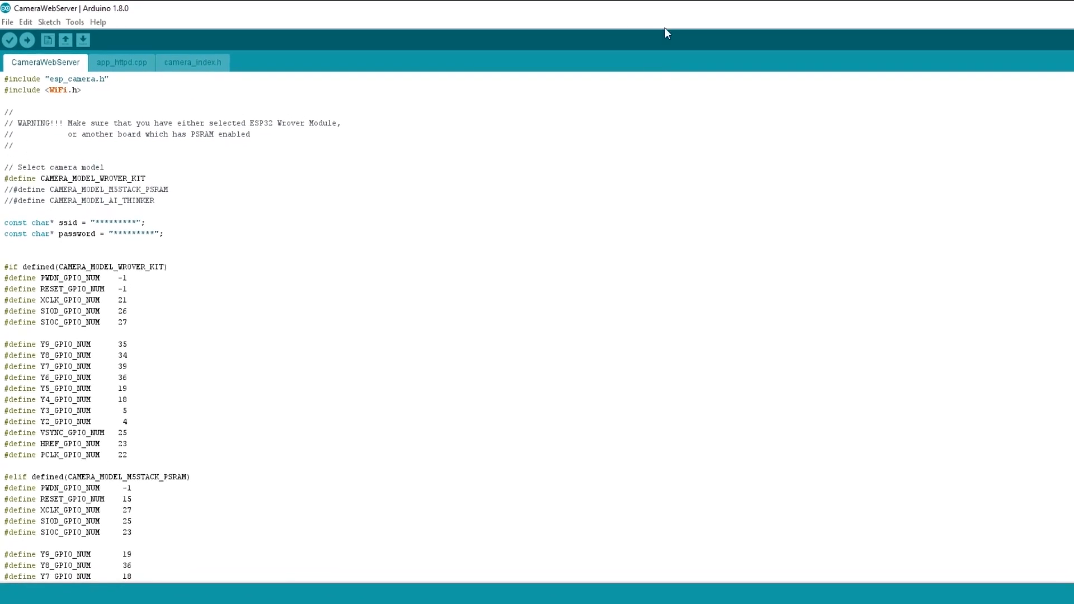
- Choose the No OTA (Large APP) partition scheme in Tools and verify it, leaving PSRAM Disabled
click(98, 29)
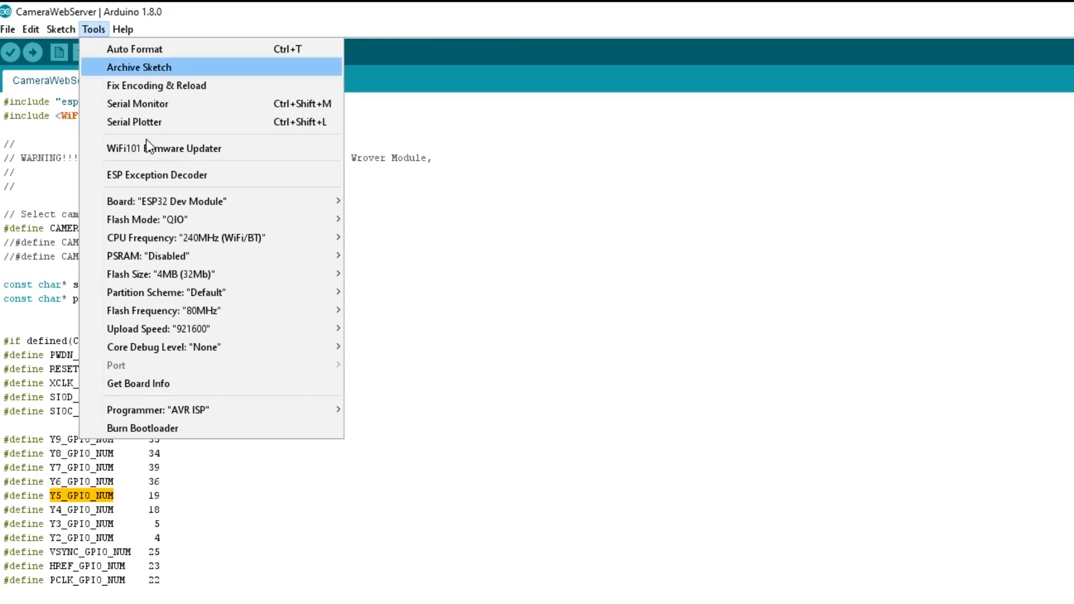
mouse_move(262, 256)
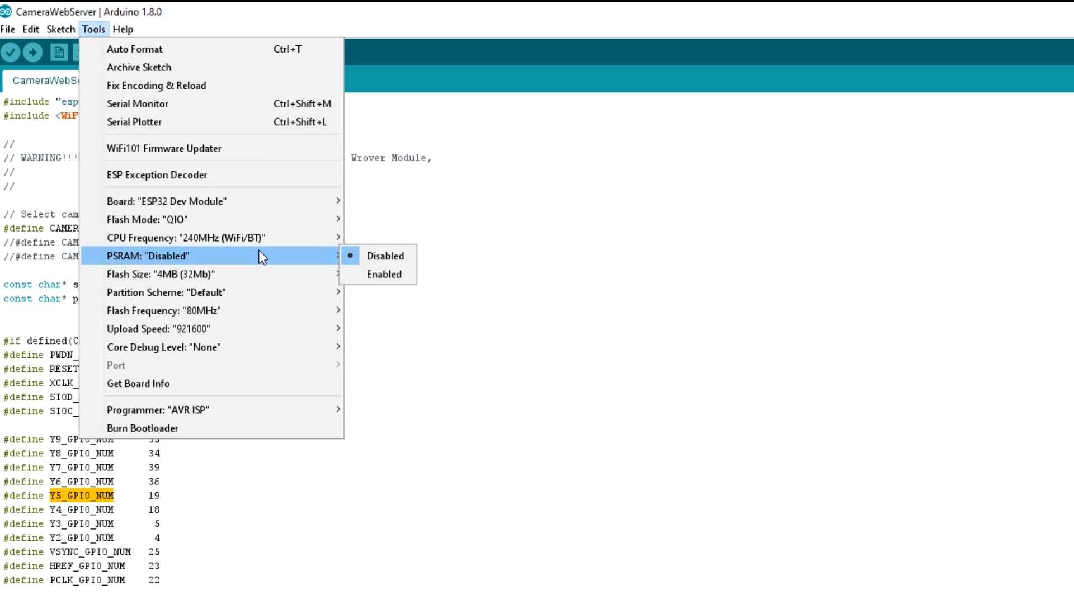
mouse_move(268, 274)
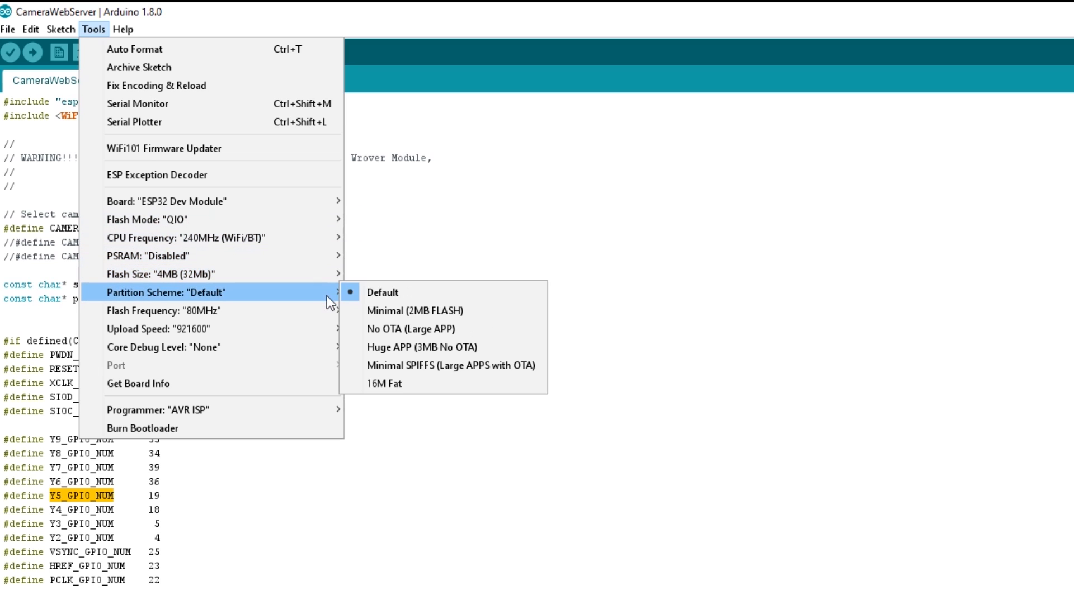
mouse_move(383, 329)
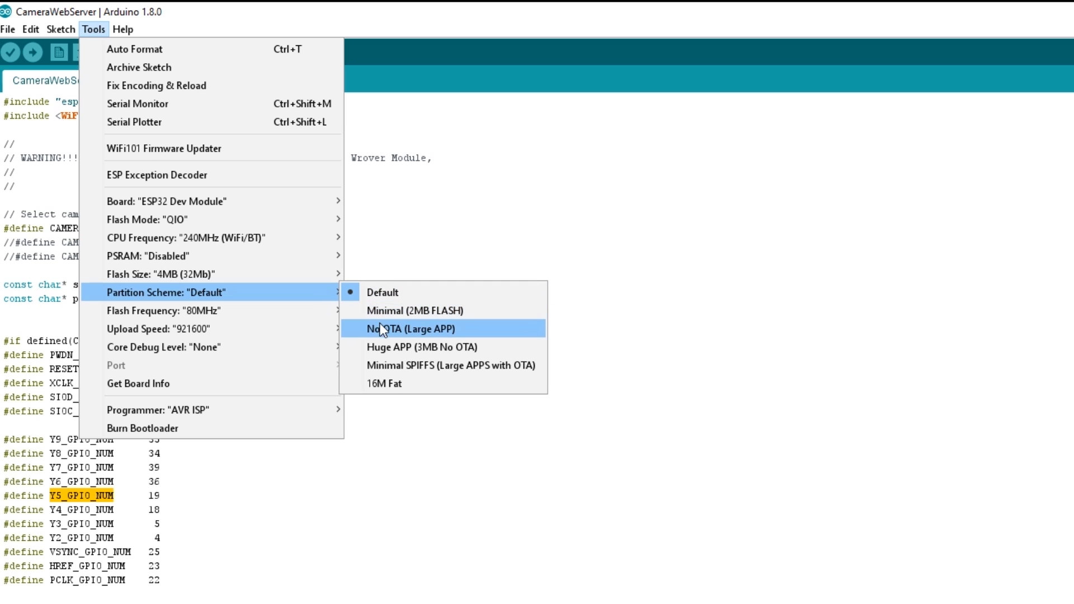
click(414, 329)
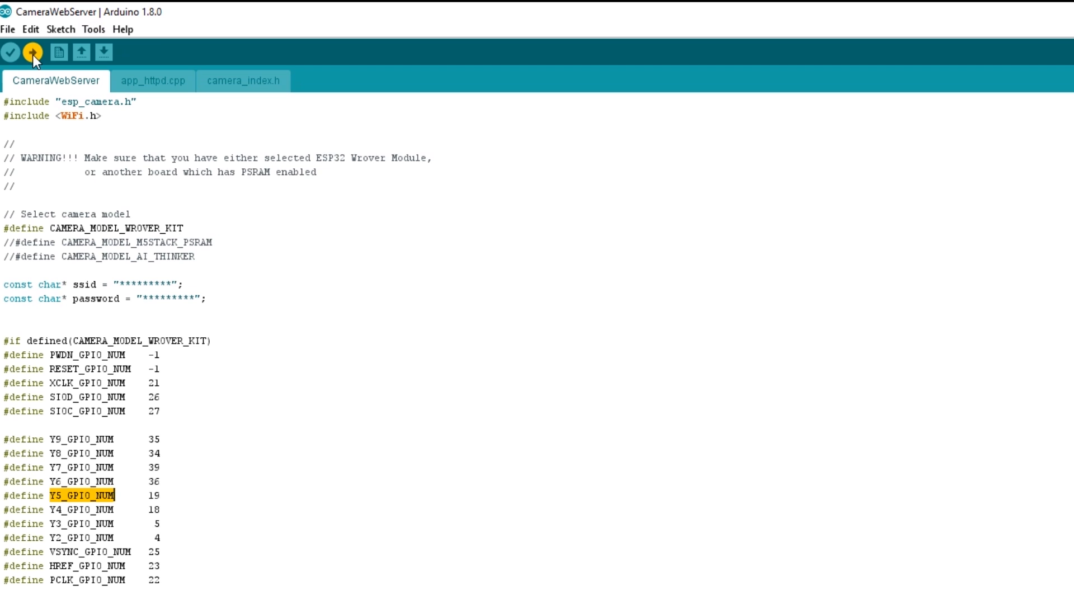
click(99, 29)
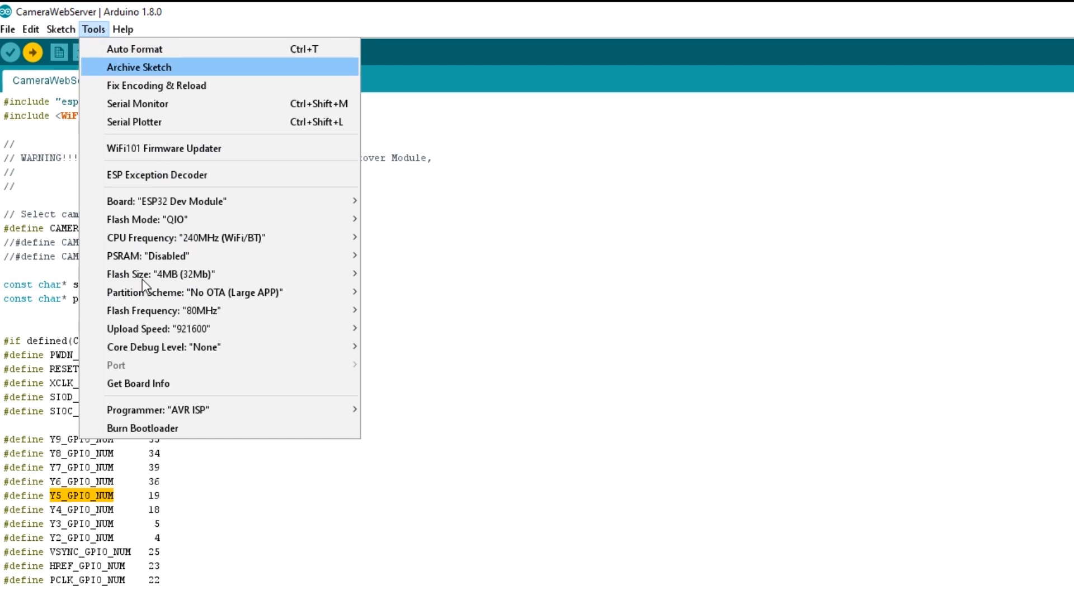
click(98, 29)
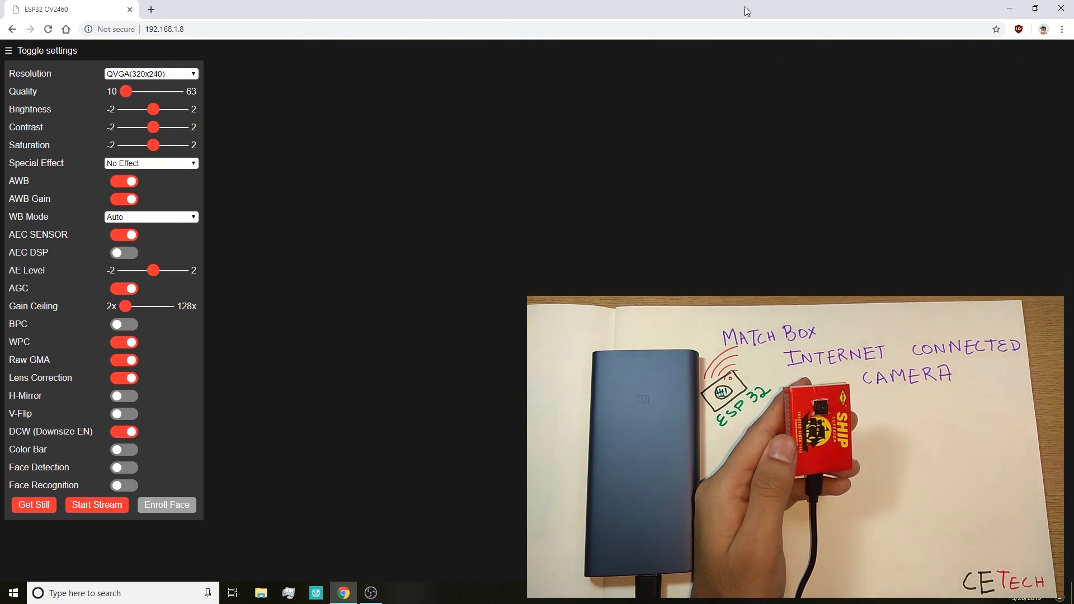
click(166, 29)
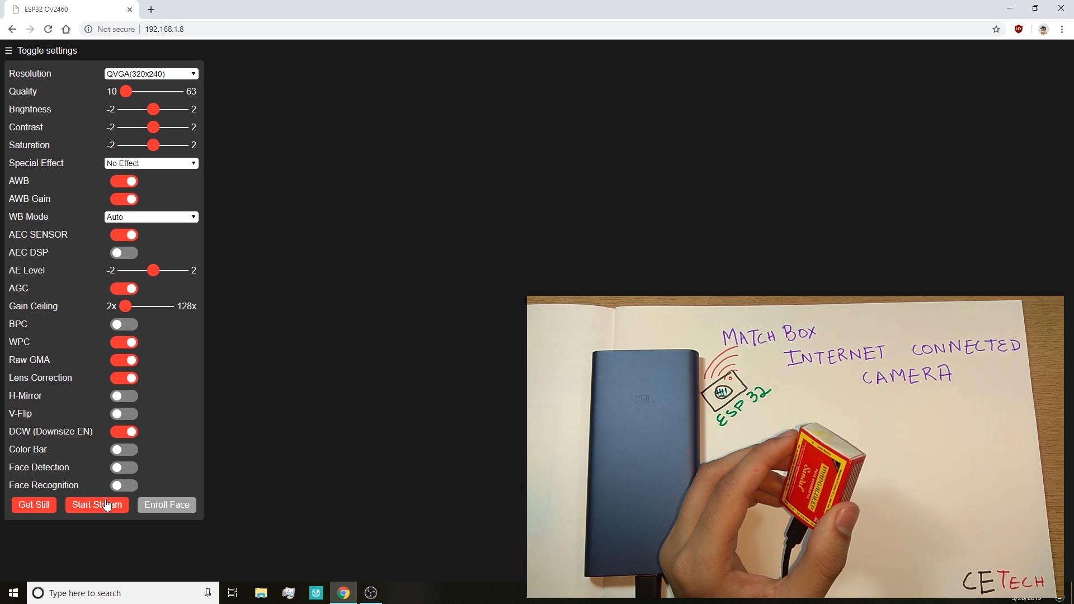
click(96, 505)
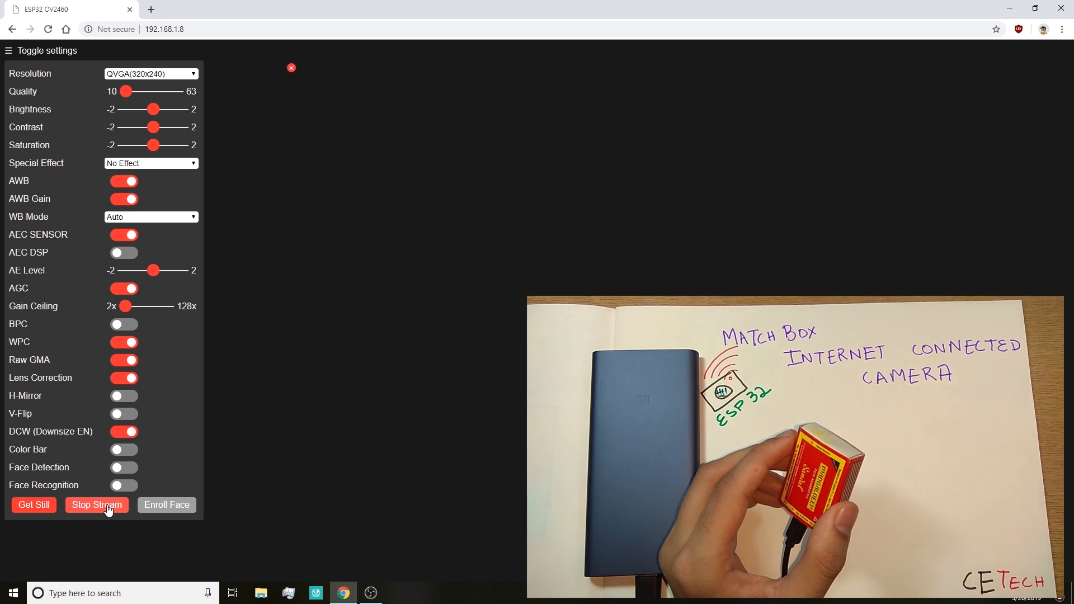
click(33, 504)
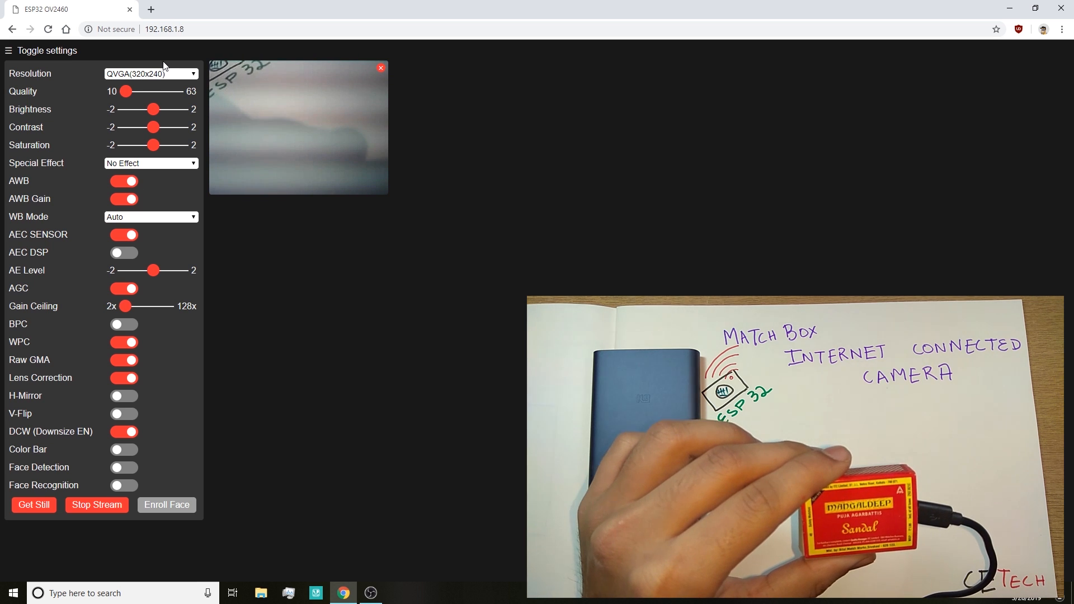
click(96, 505)
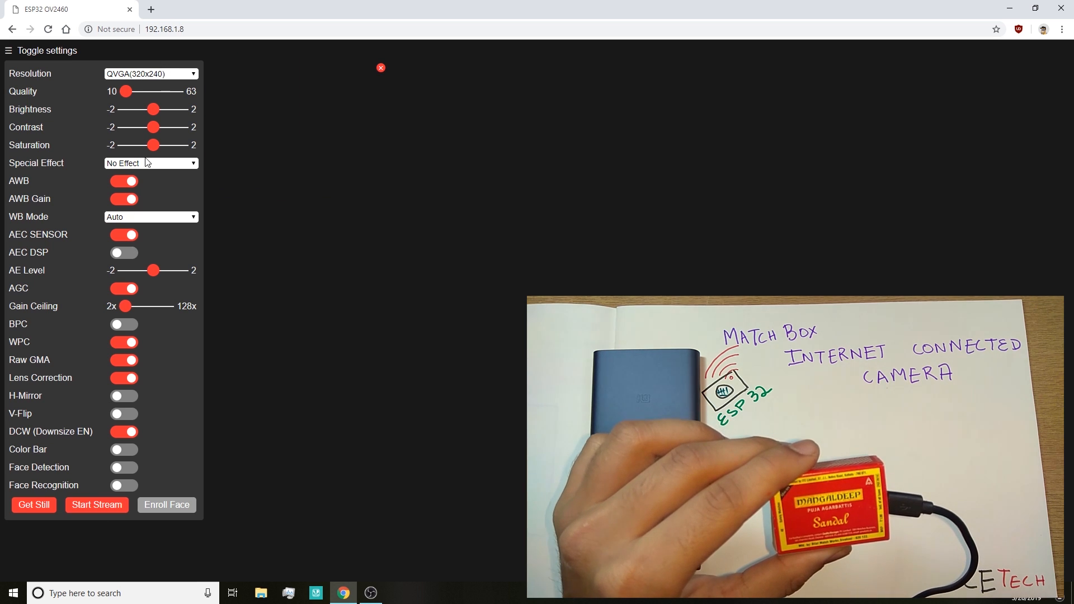
- Switch the camera resolution to UXGA(1600x1200) and capture a high-resolution still
click(151, 74)
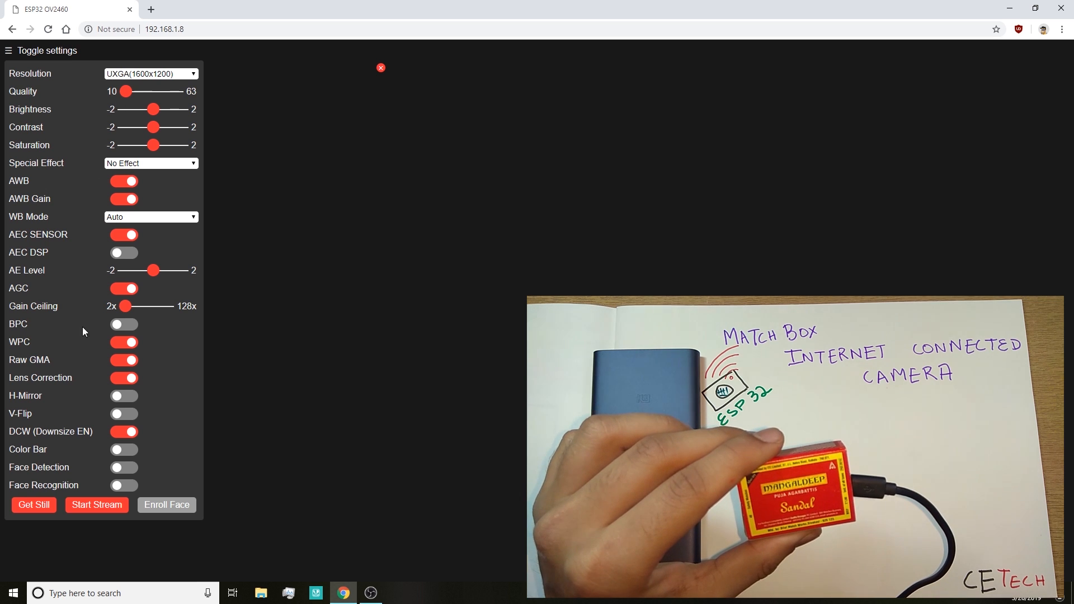
click(34, 505)
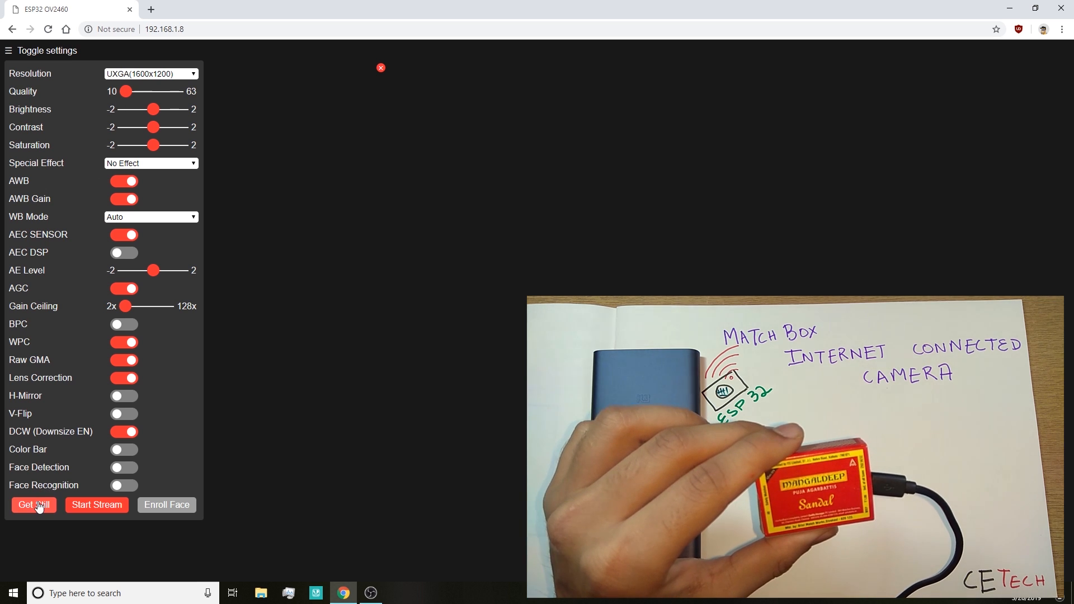
click(34, 504)
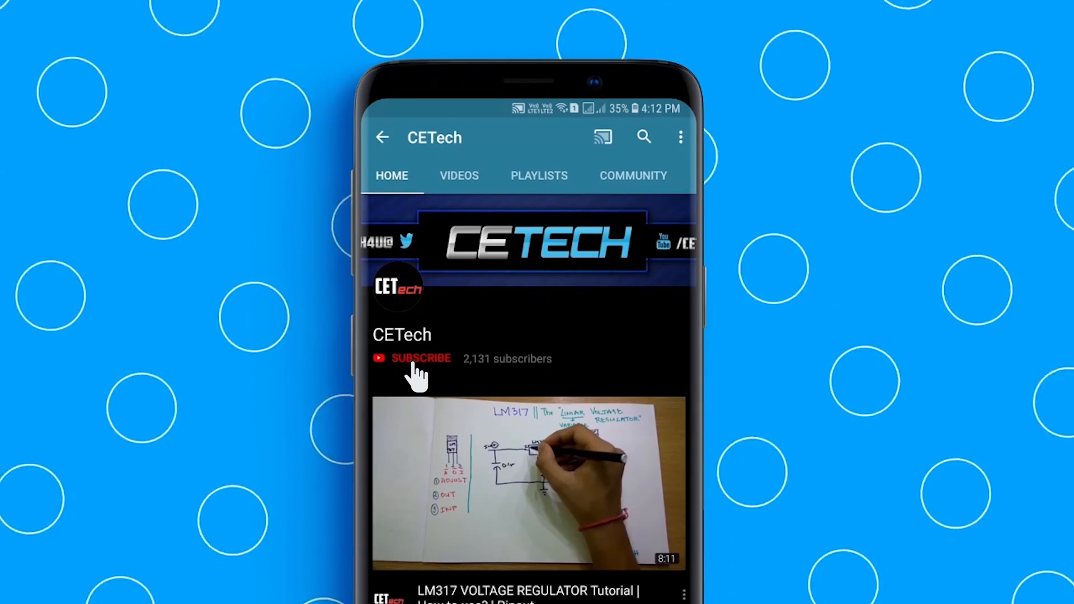
- Subscribe to the CETech channel and turn on upload notifications
click(421, 358)
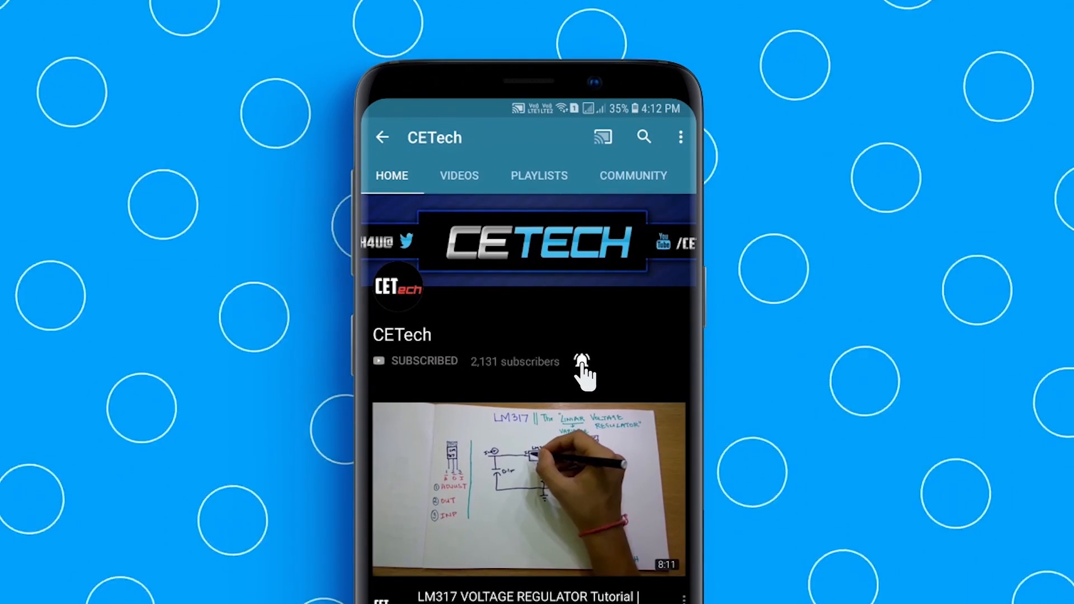
click(582, 360)
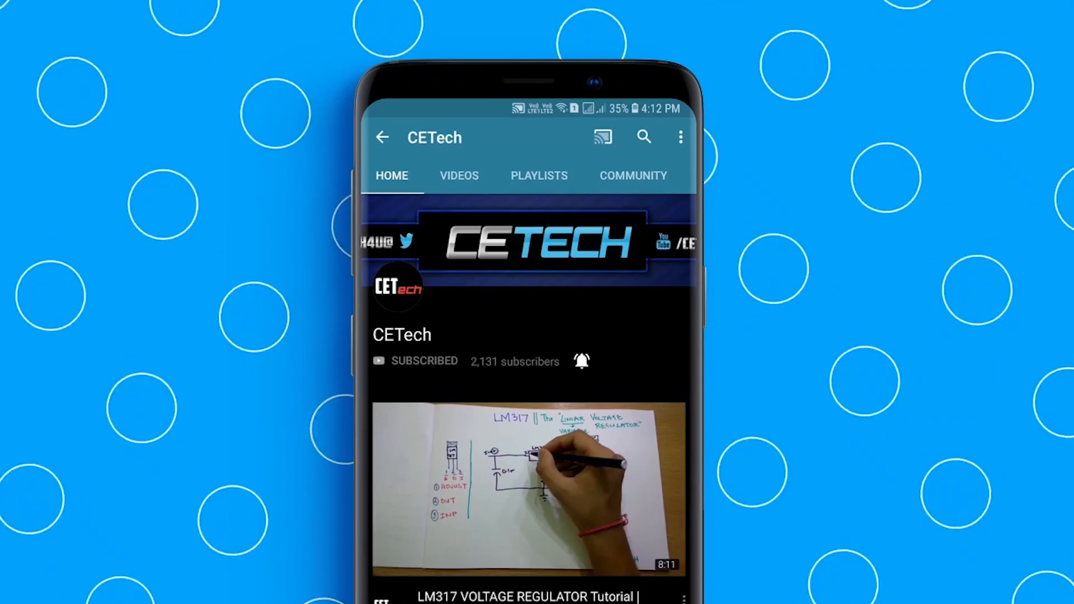